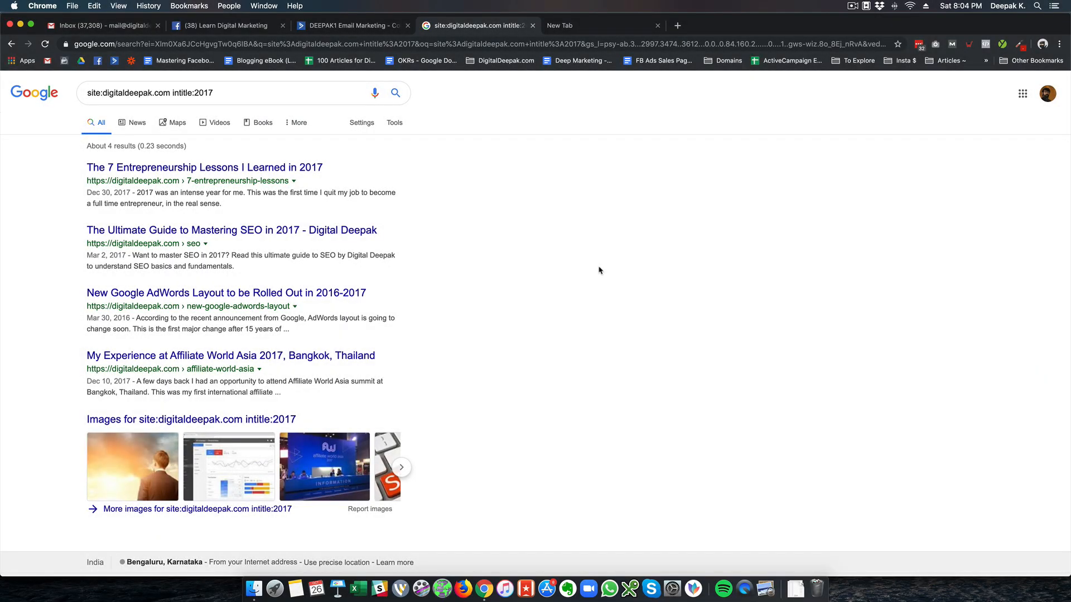
mouse_move(498, 199)
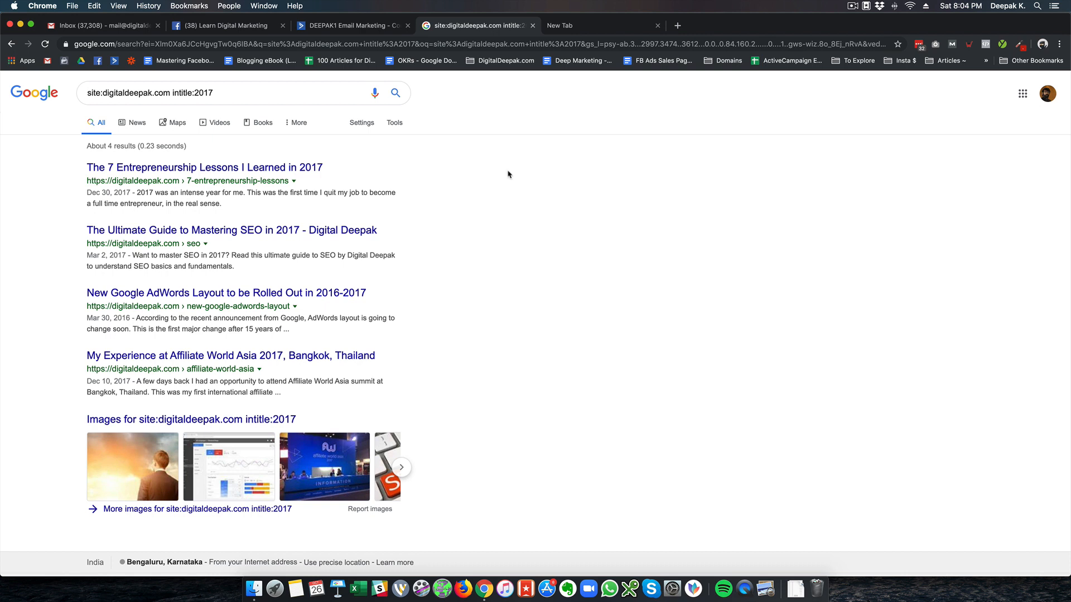
Step: In a new tab, search Google for site:yourstory.com intitle: year-titled YourStory pages
left_click(582, 25)
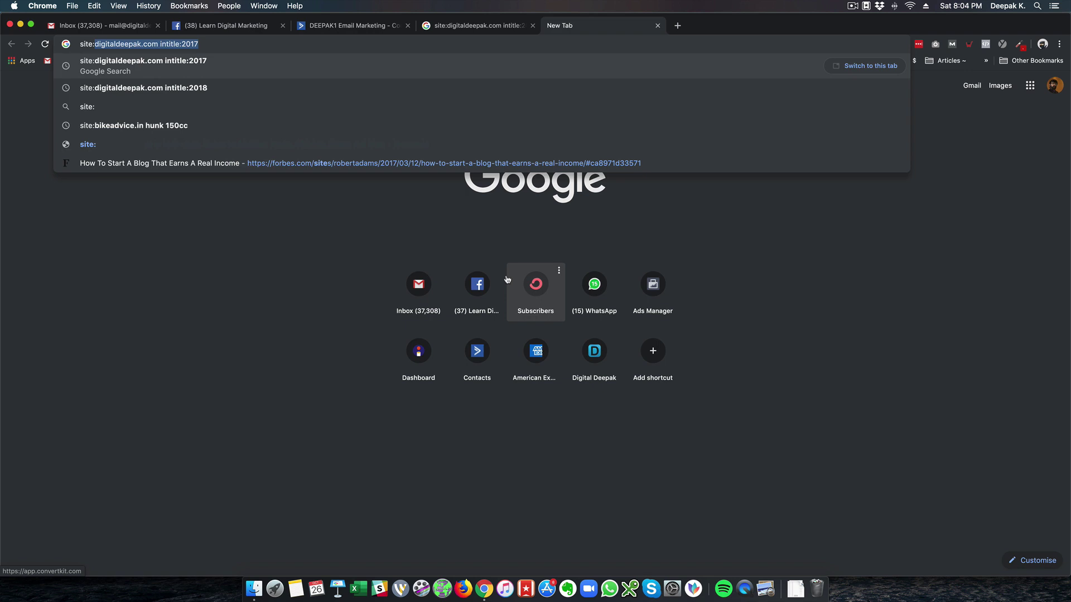
type("site:yourstor")
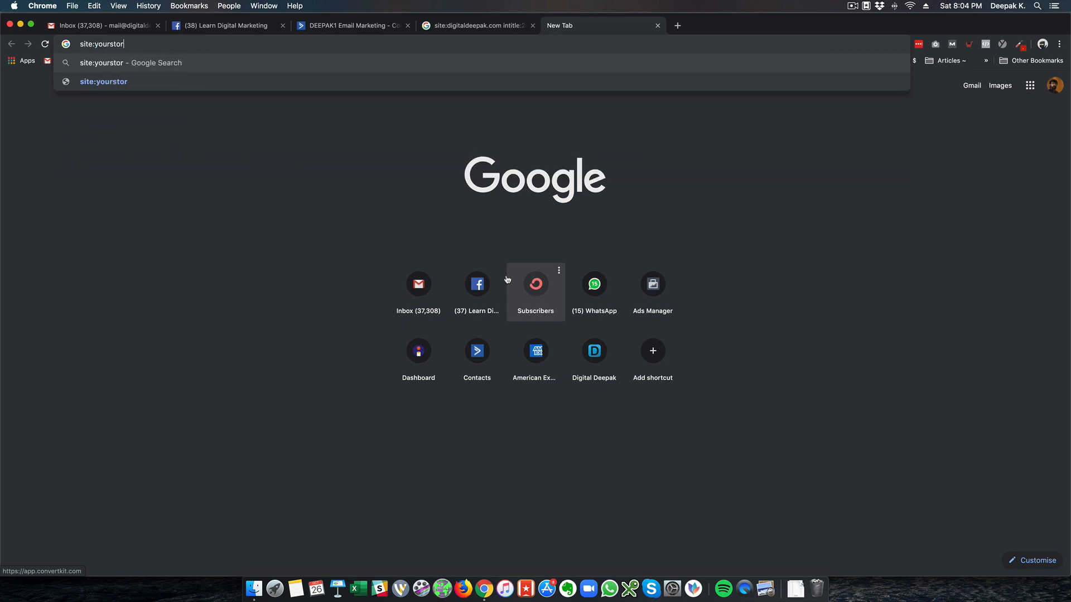
type("y.com")
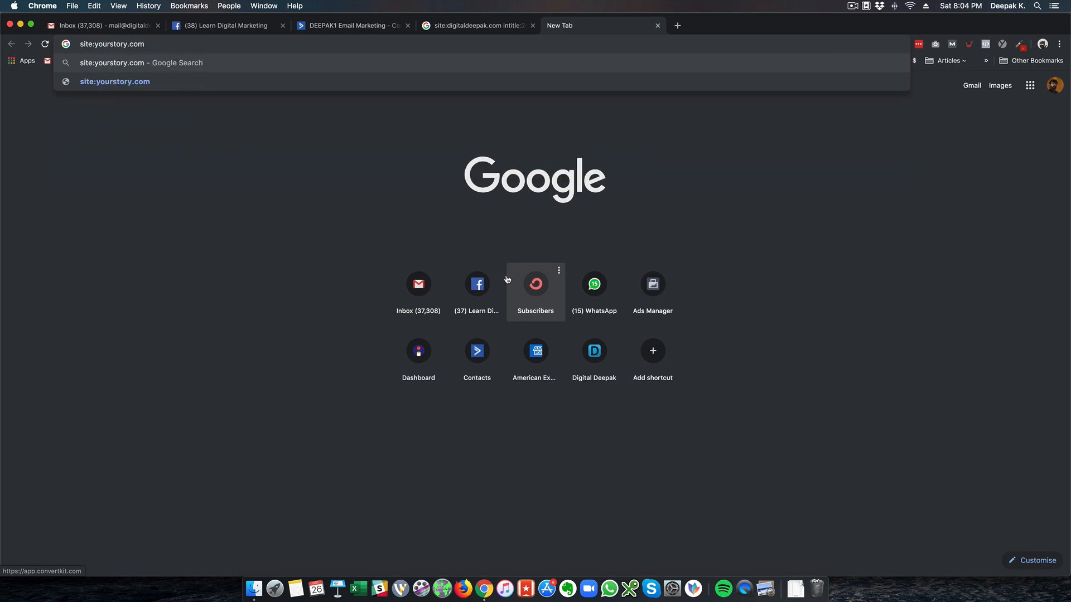
type("intitle")
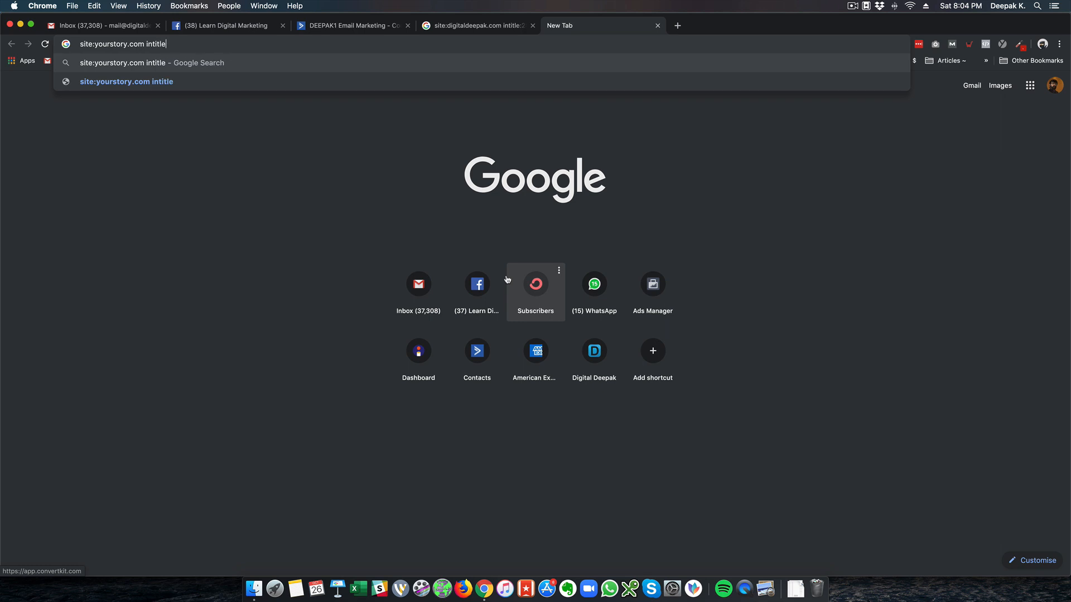
type(":2018")
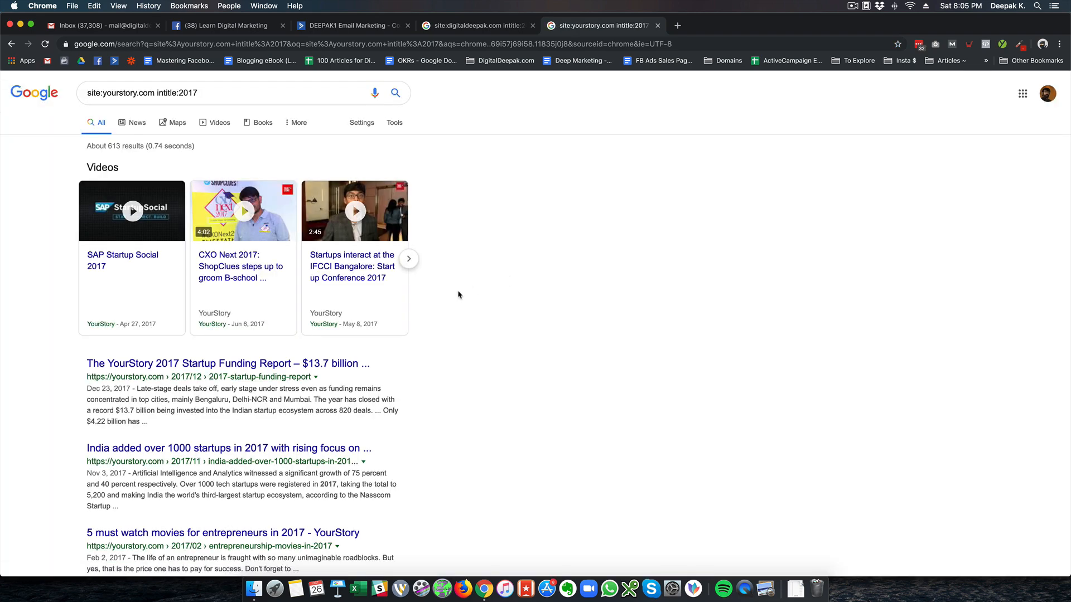
Step: Open the 2017 content marketing trends article in a new tab, then rerun the search for 2018 titles
scroll("down", 3)
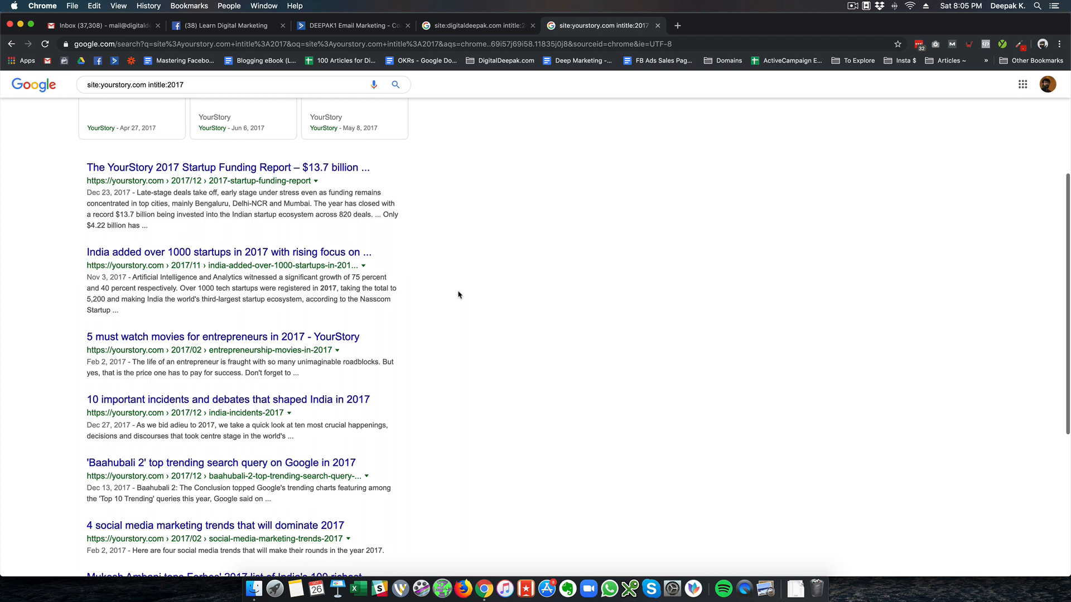
scroll("down", 3)
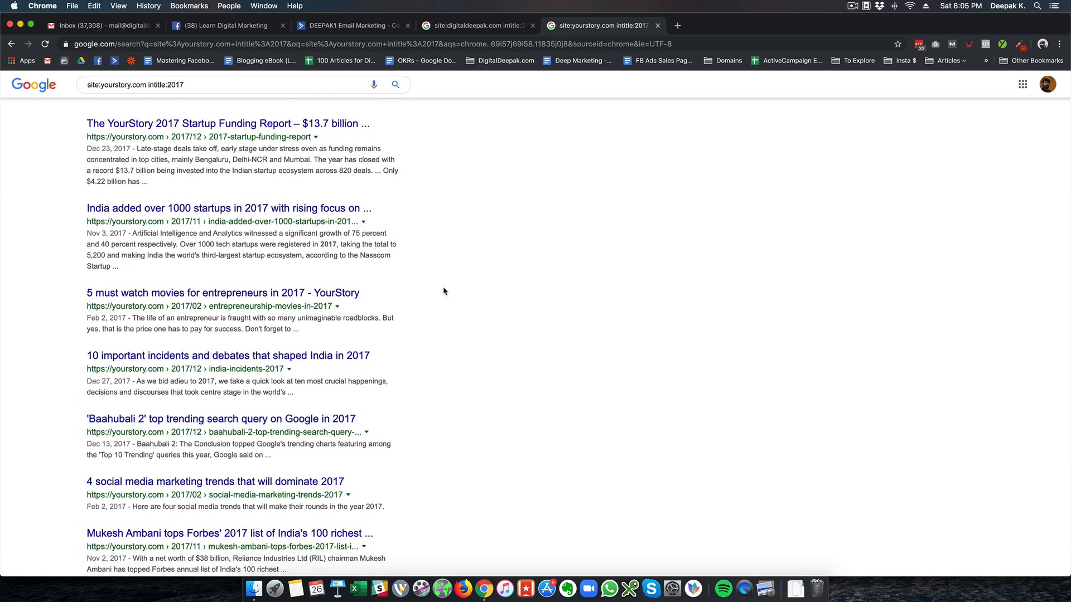
mouse_move(195, 296)
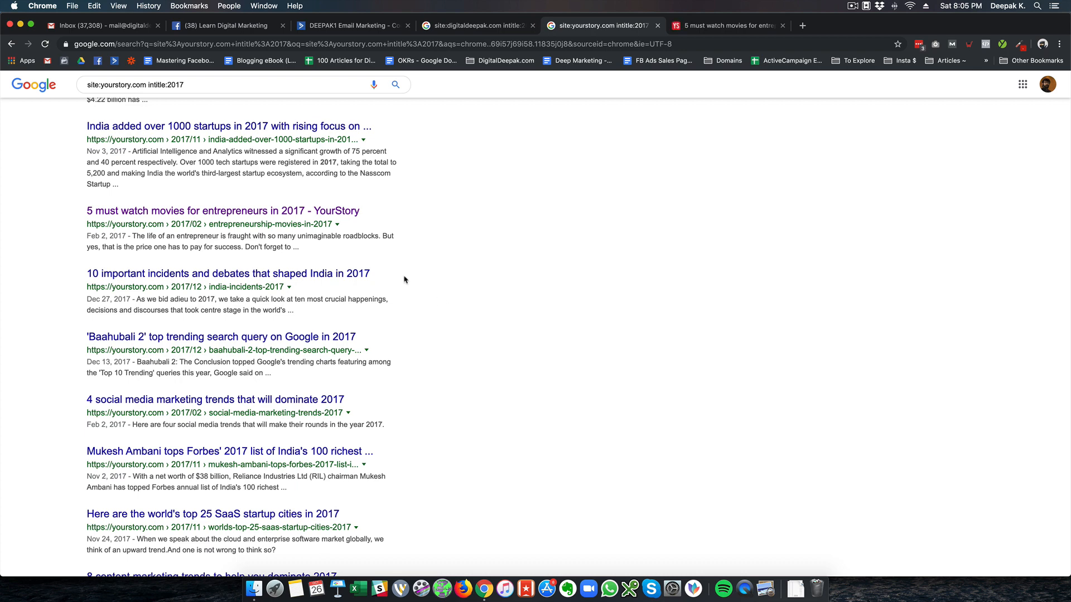
mouse_move(178, 218)
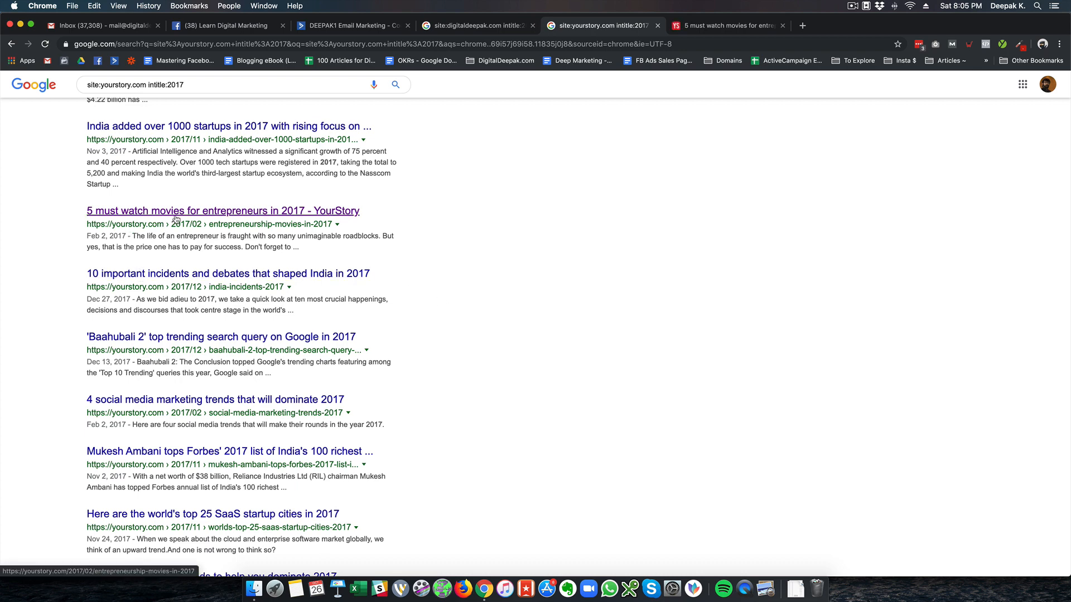
scroll("up", 3)
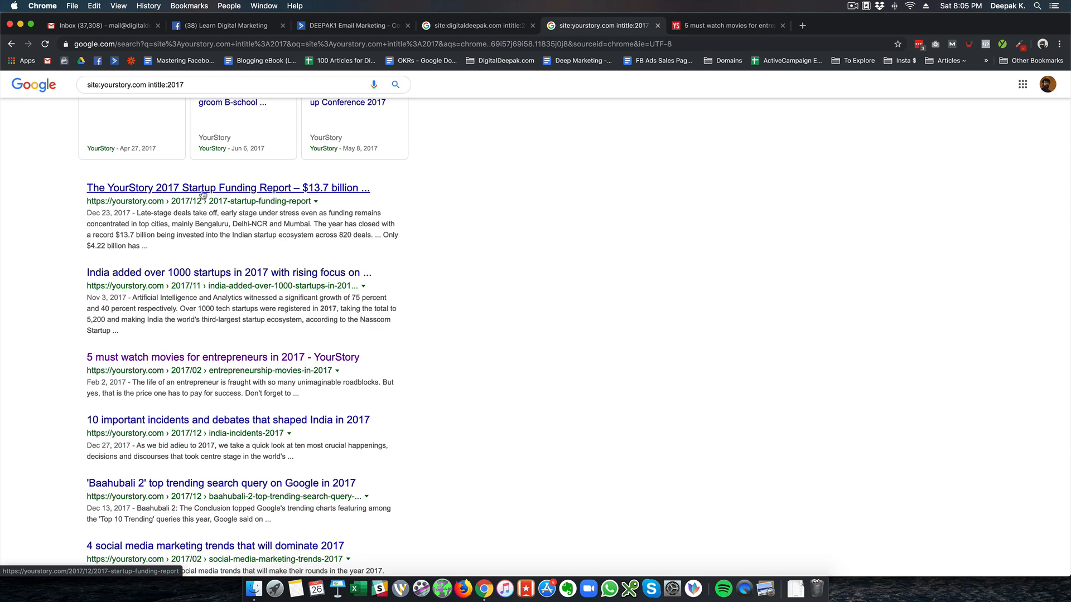
scroll("down", 3)
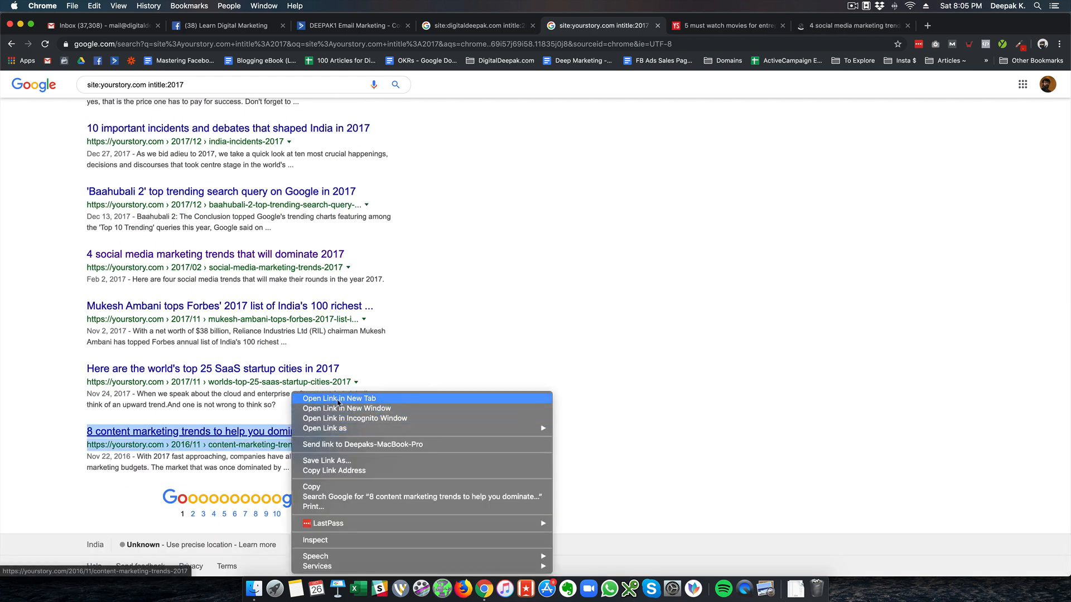
left_click(339, 398)
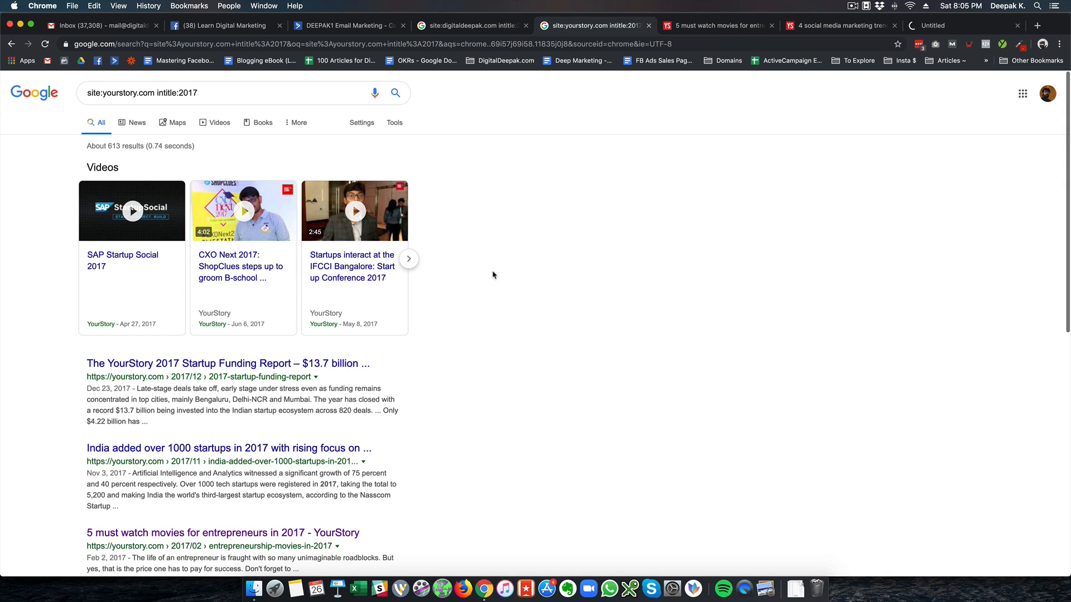
key("Backspace")
type("8")
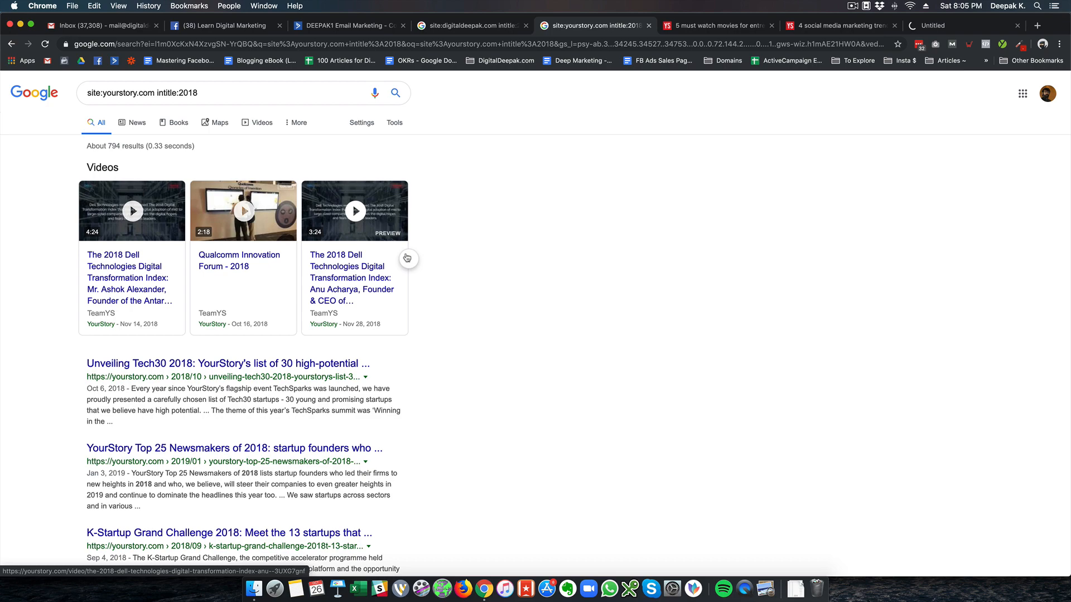
Step: Open 'Top 5 areas to watch out for in 2018' in a new tab, then view the entrepreneur movies article
scroll("down", 3)
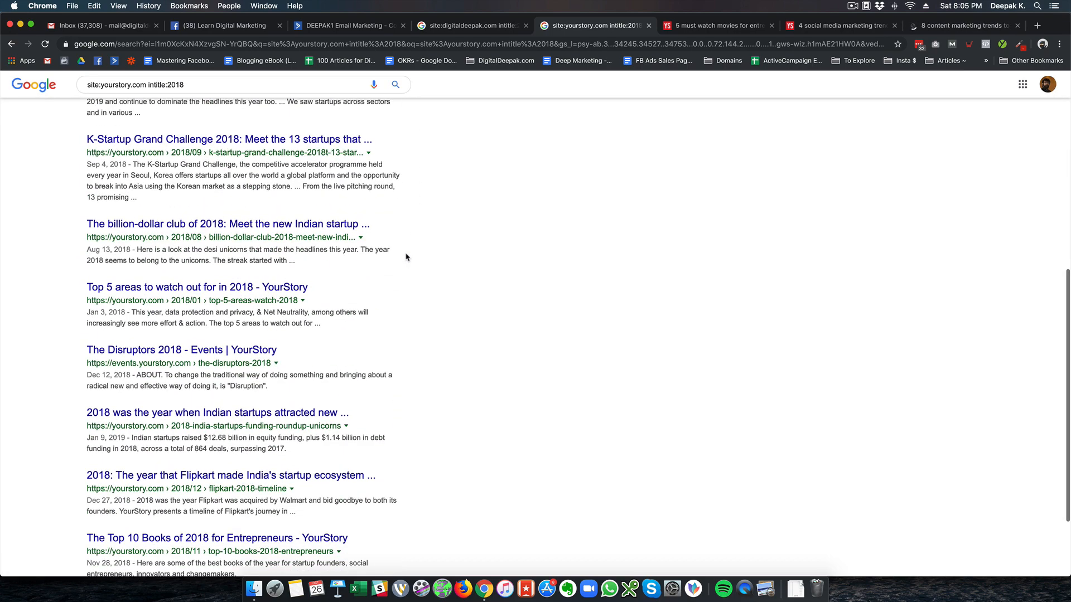
right_click(195, 288)
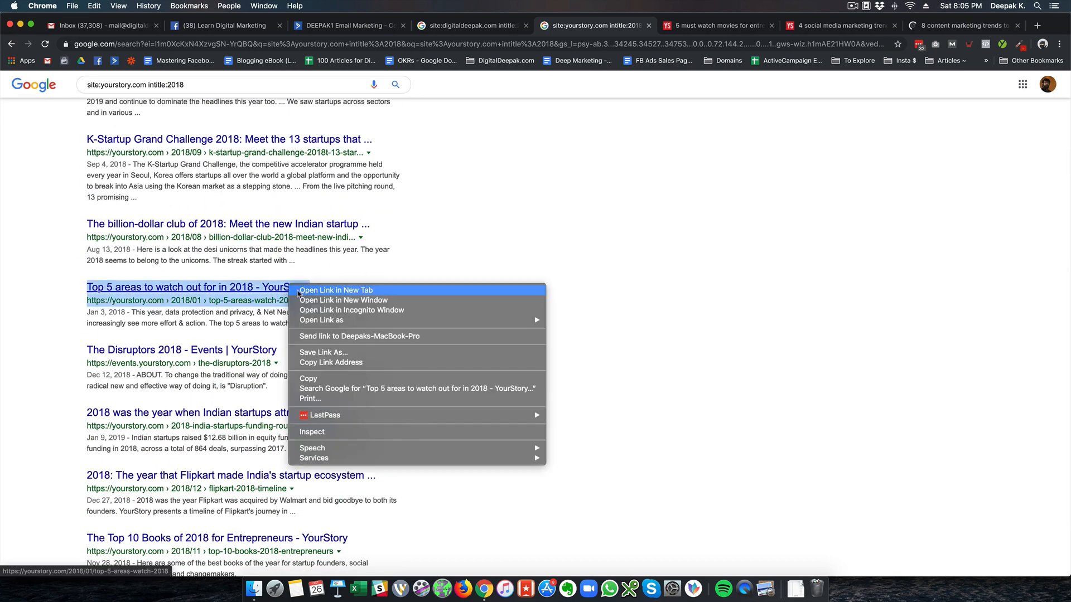
left_click(336, 290)
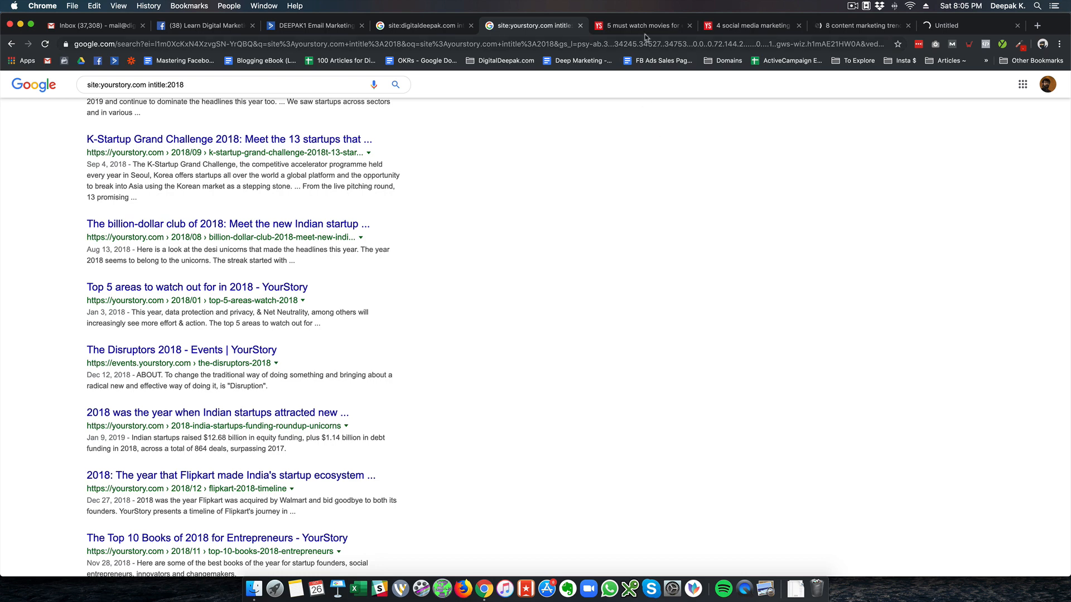
left_click(643, 24)
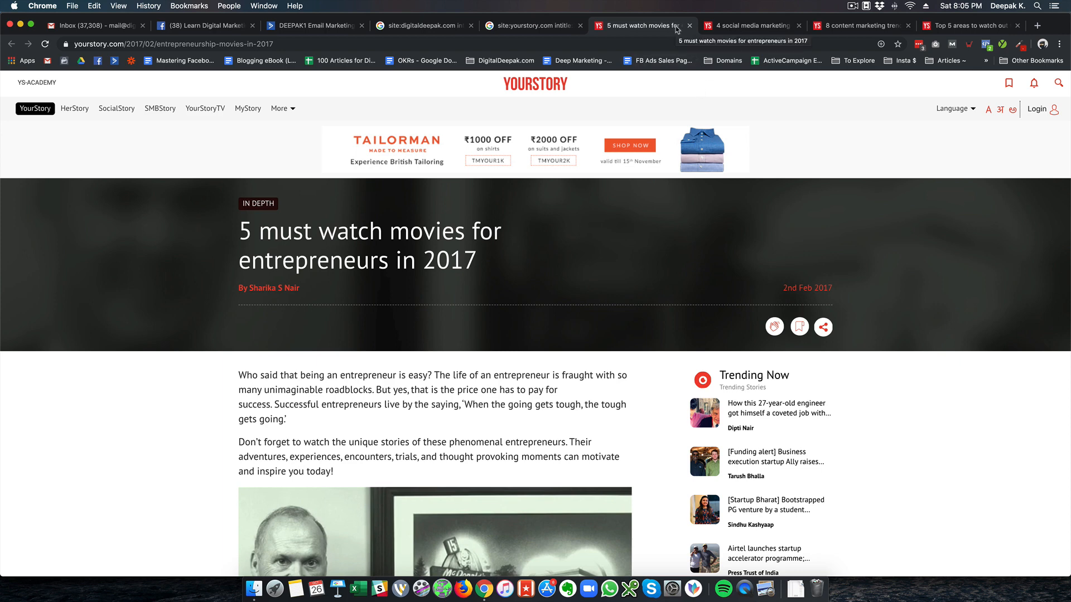
Step: Close the entrepreneur movies and social media trends tabs, leaving the content marketing article visible
left_click(690, 26)
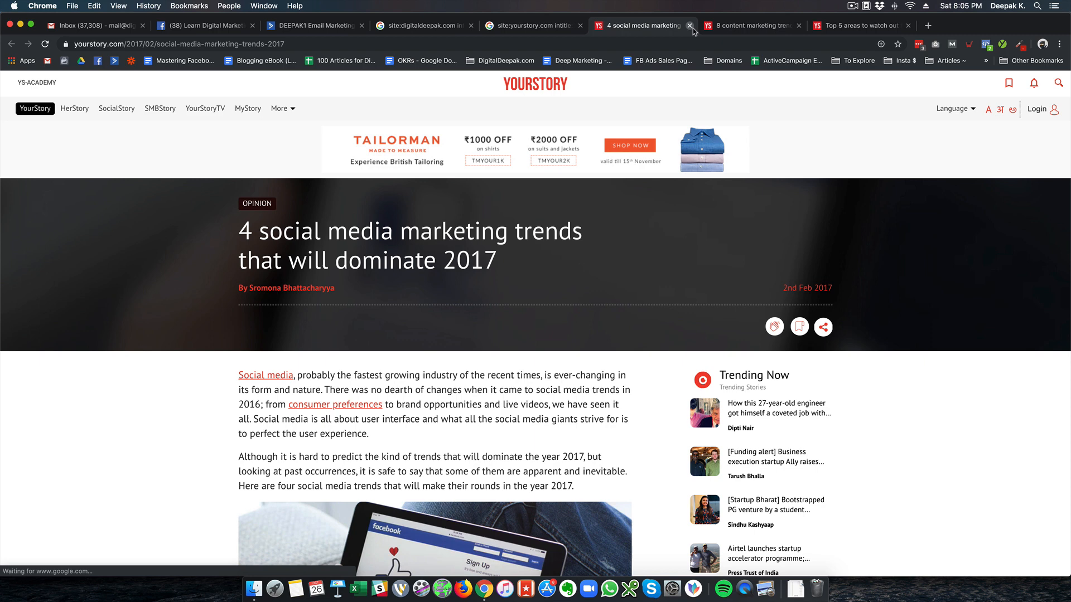
left_click(690, 26)
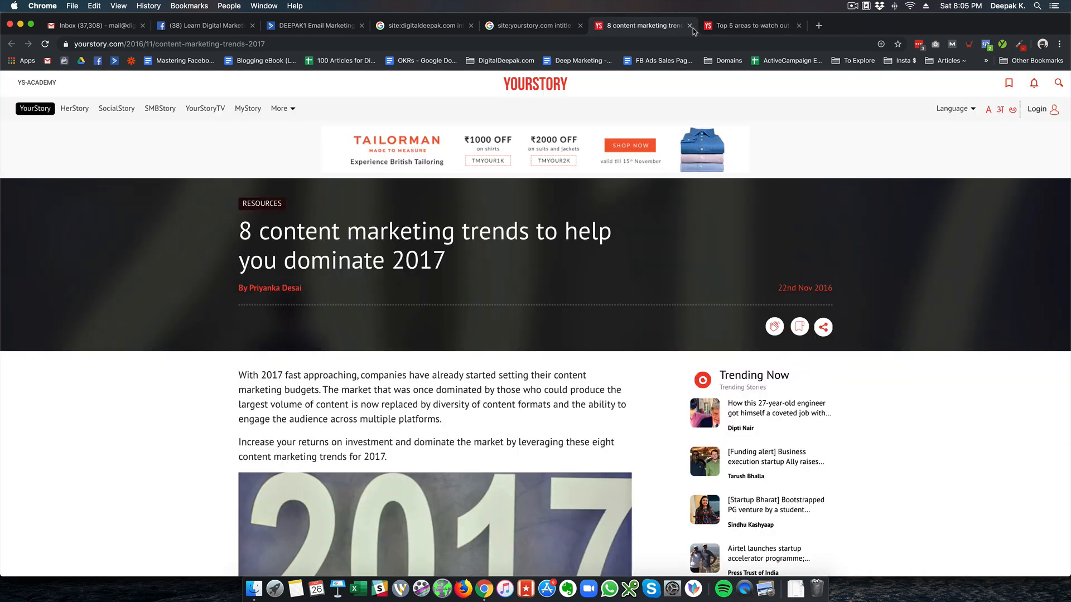
mouse_move(534, 187)
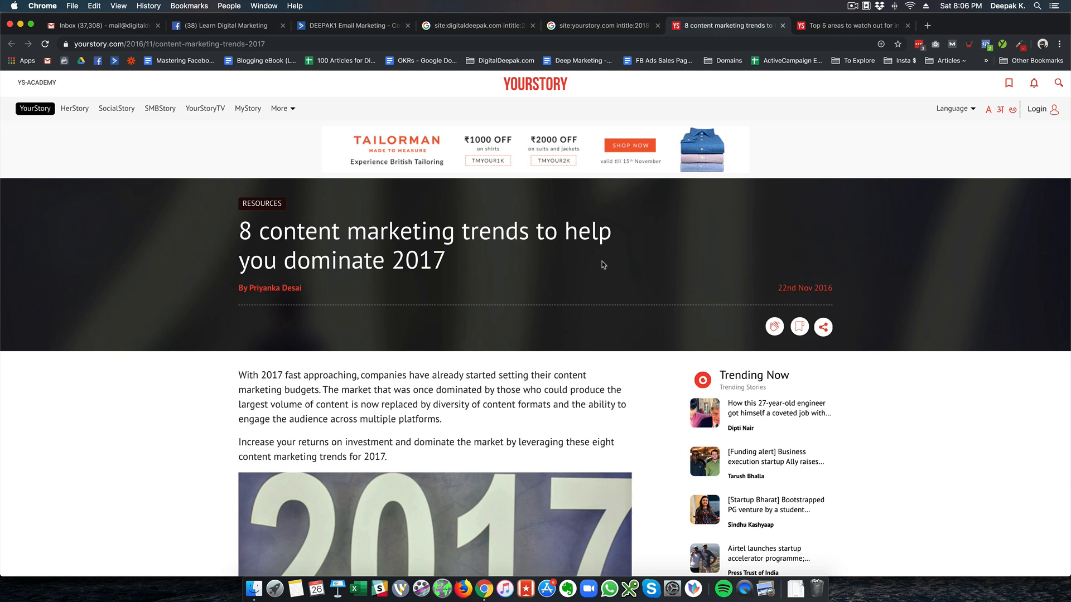
mouse_move(395, 291)
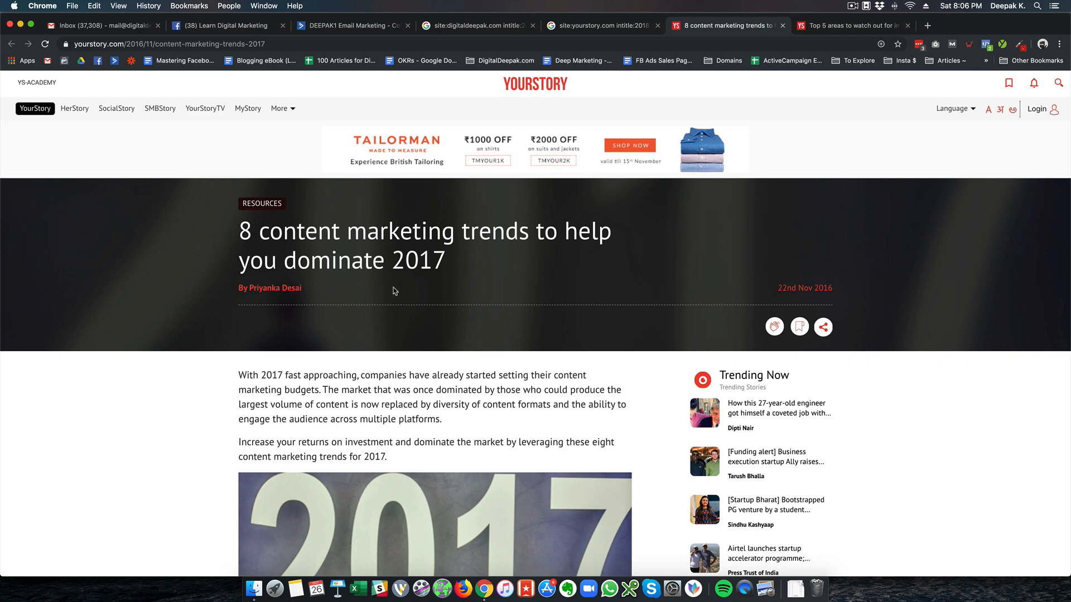
scroll("down", 3)
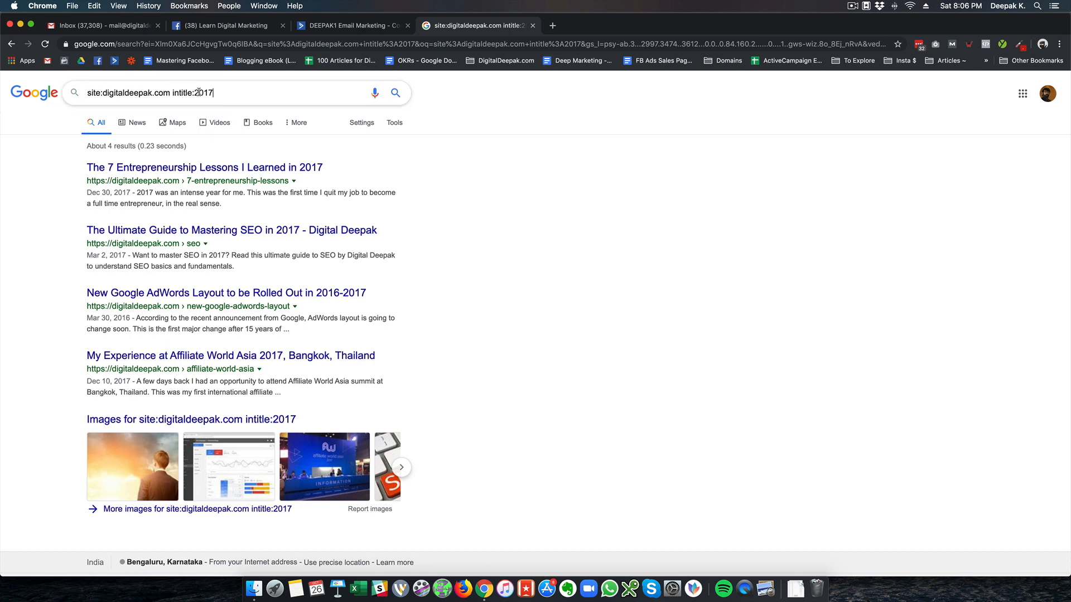
Step: Open Digital Deepak's SEO 2017 guide result in a new tab and view it
right_click(205, 167)
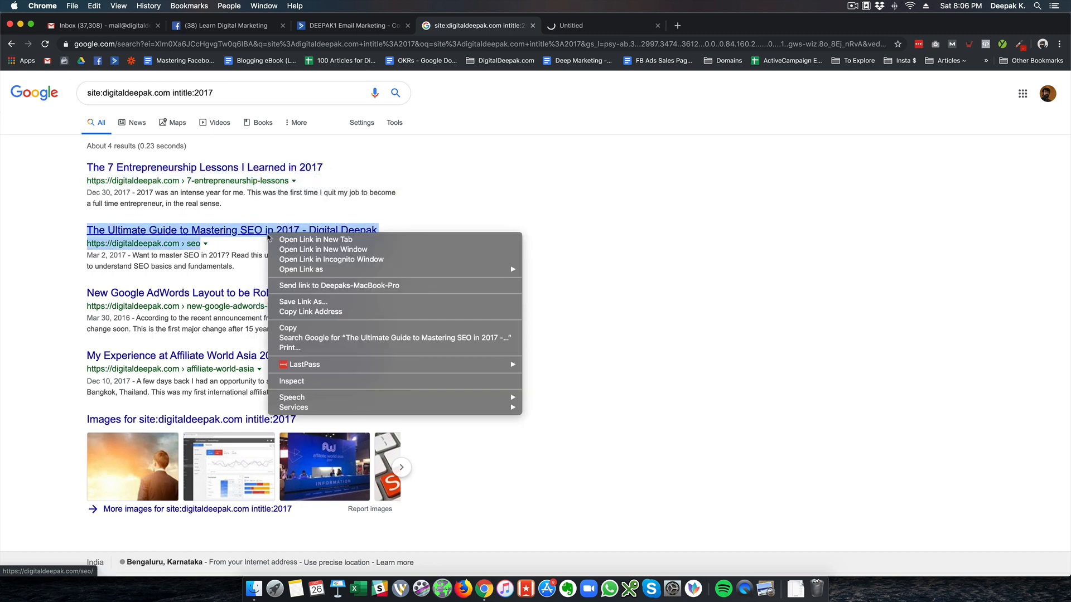
left_click(315, 238)
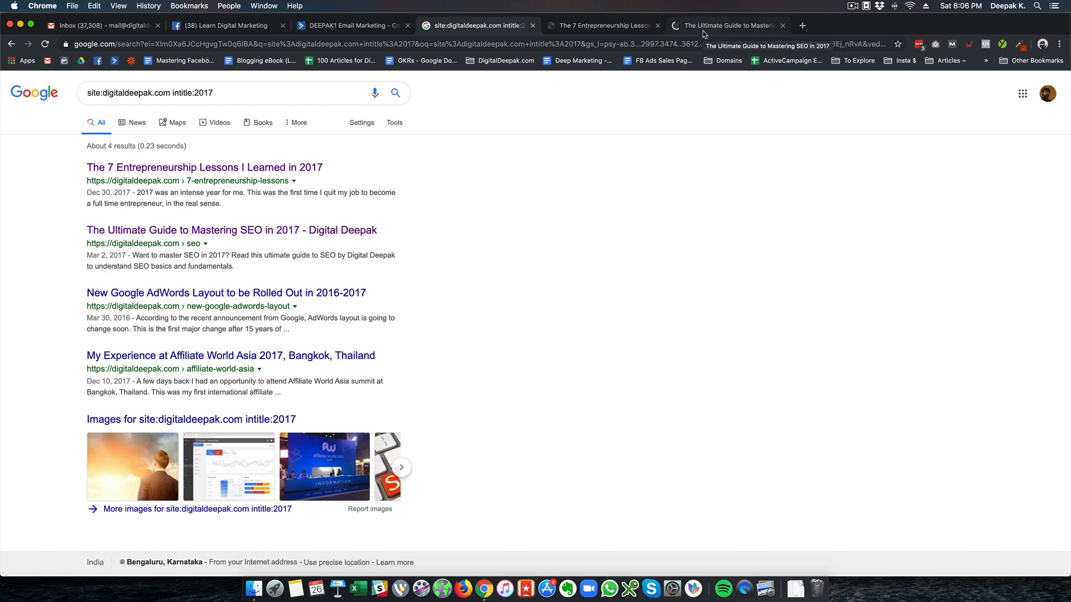
left_click(733, 26)
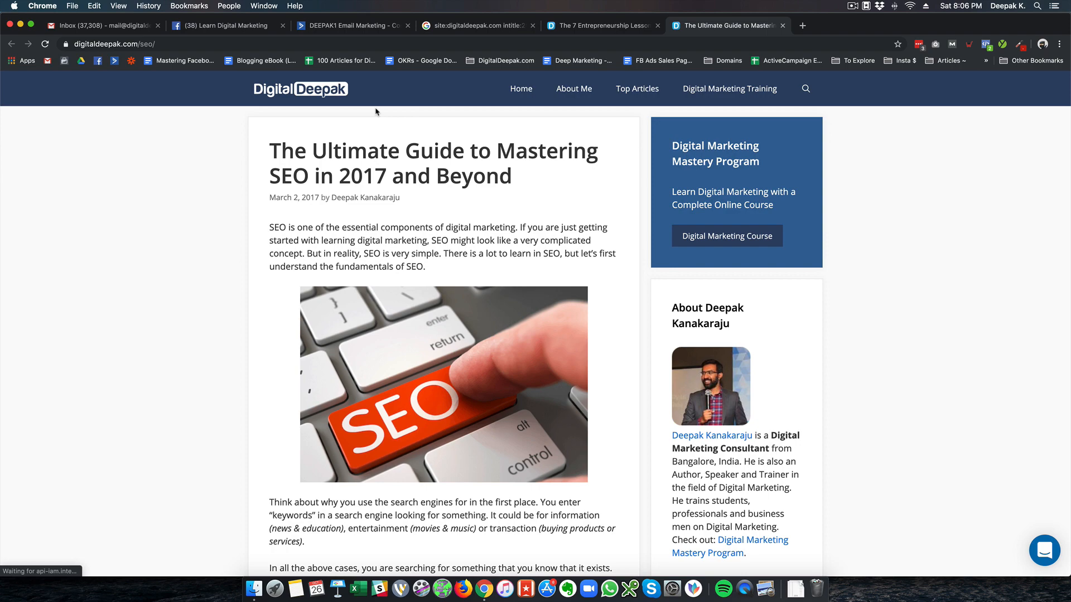
scroll("down", 3)
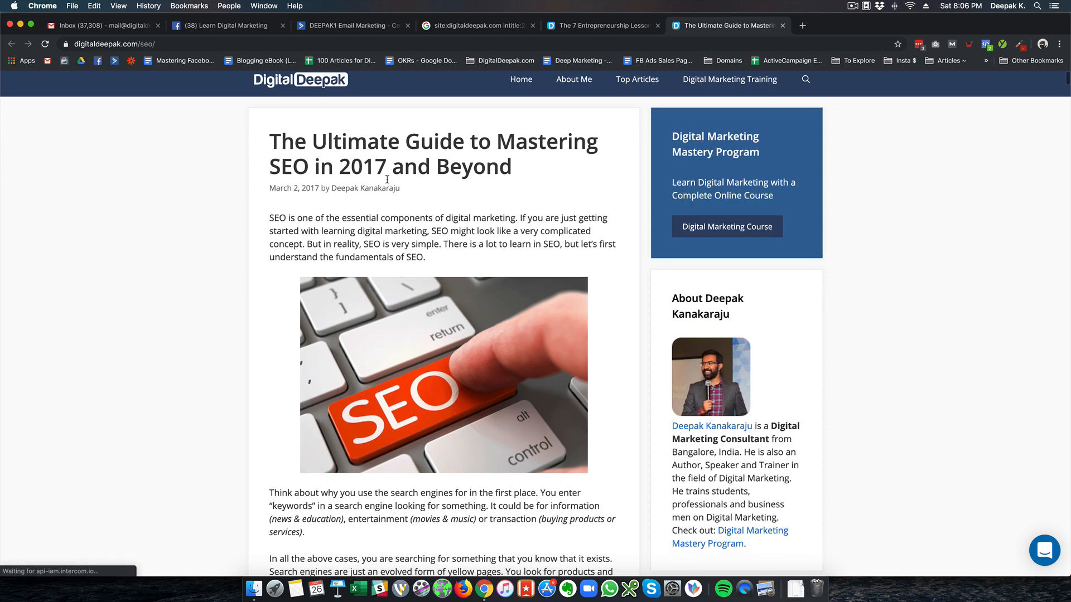
scroll("down", 3)
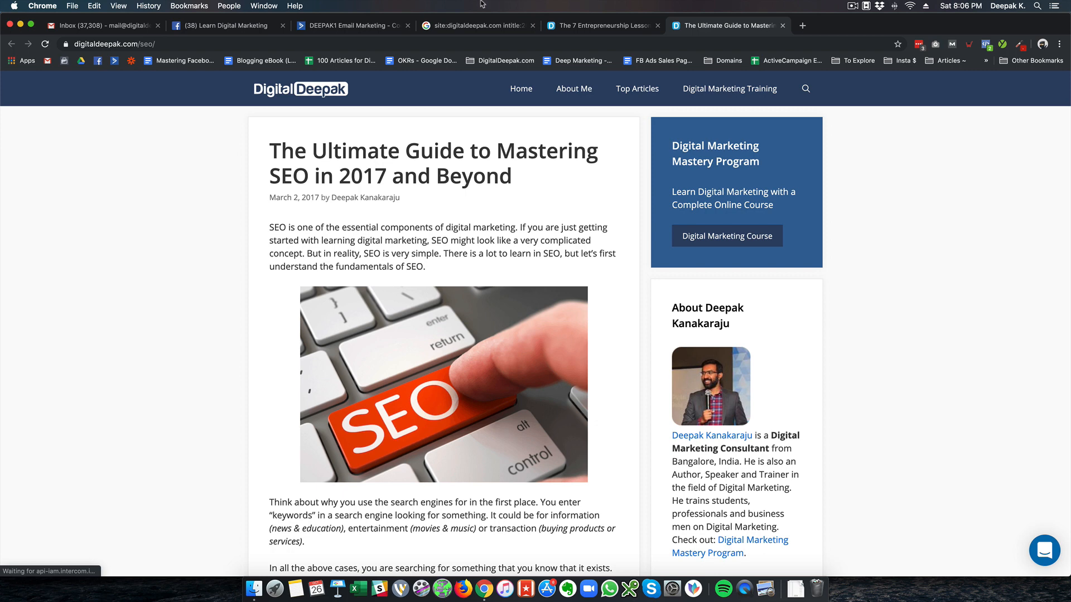
mouse_move(255, 397)
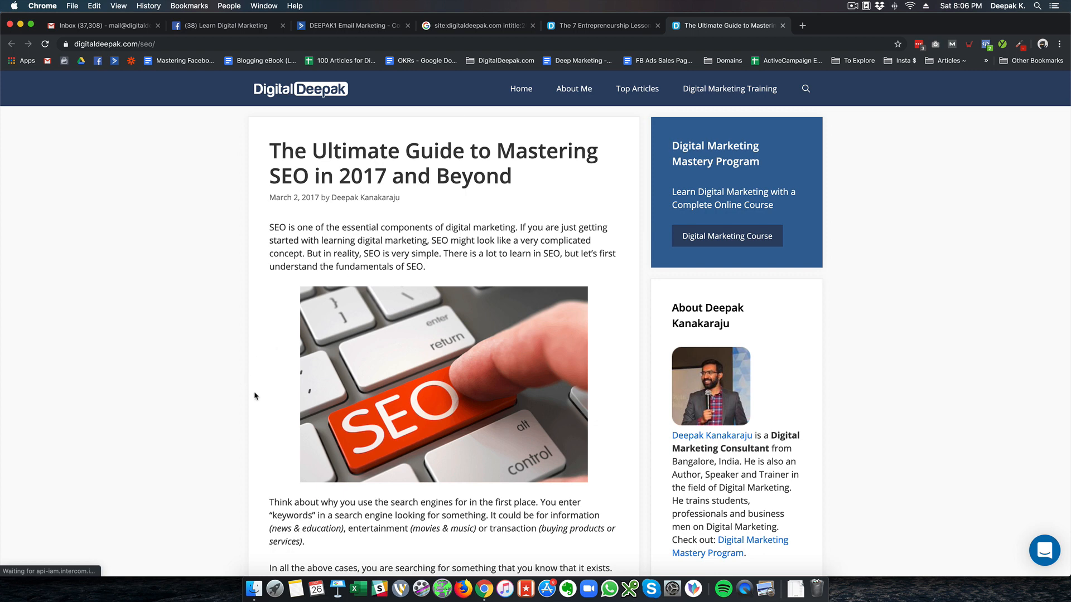
mouse_move(451, 529)
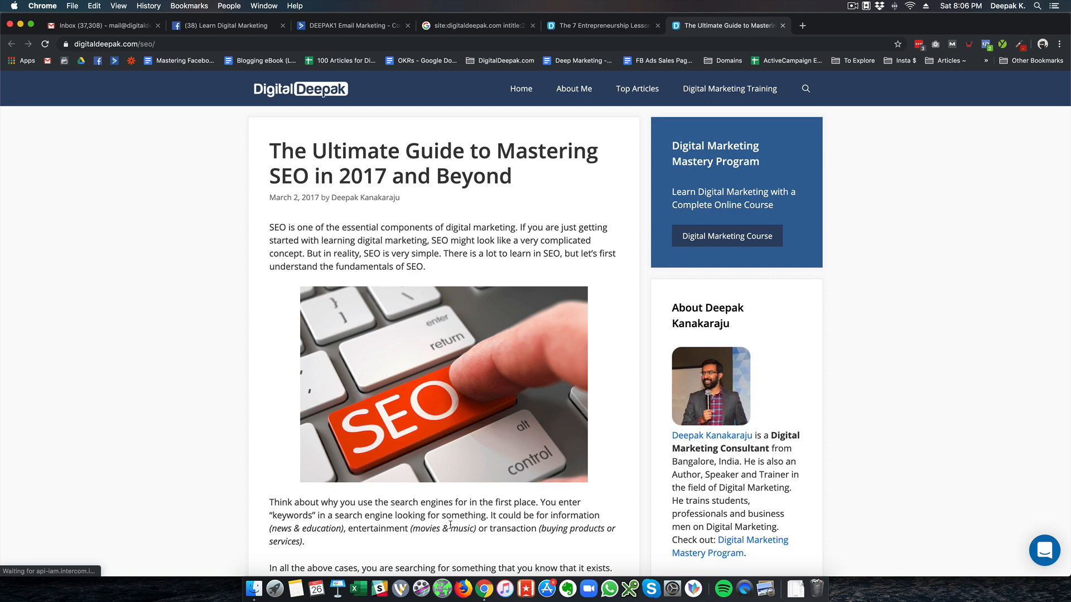